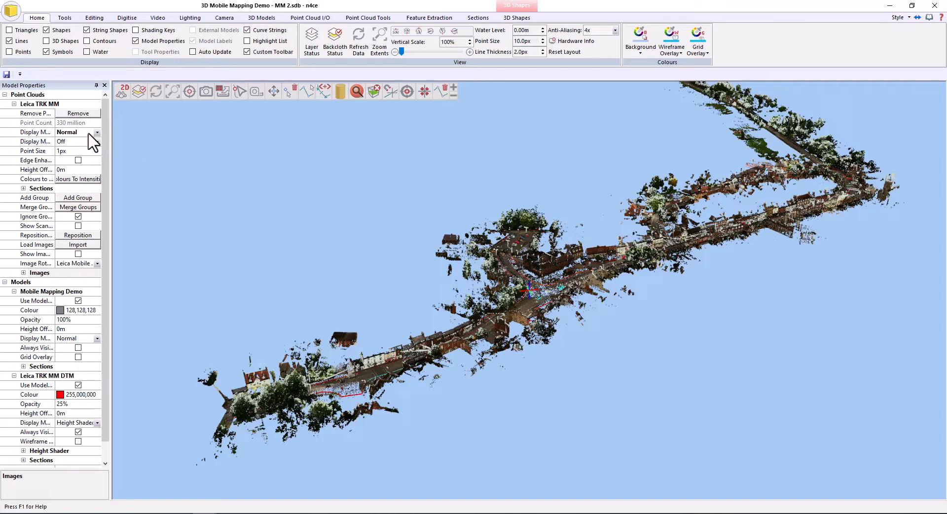
Colour the Leica TRK MM point cloud by Intensity, then switch it back to Normal.
left_click(72, 132)
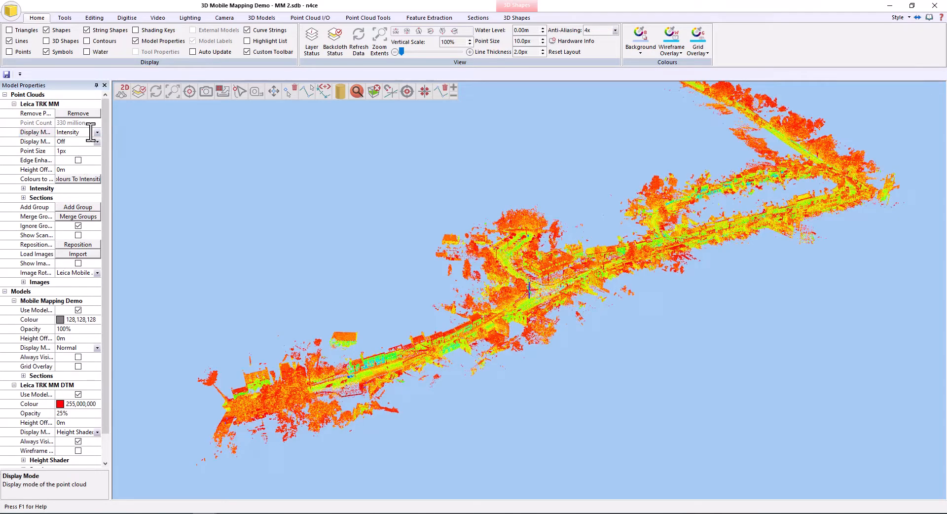
left_click(75, 131)
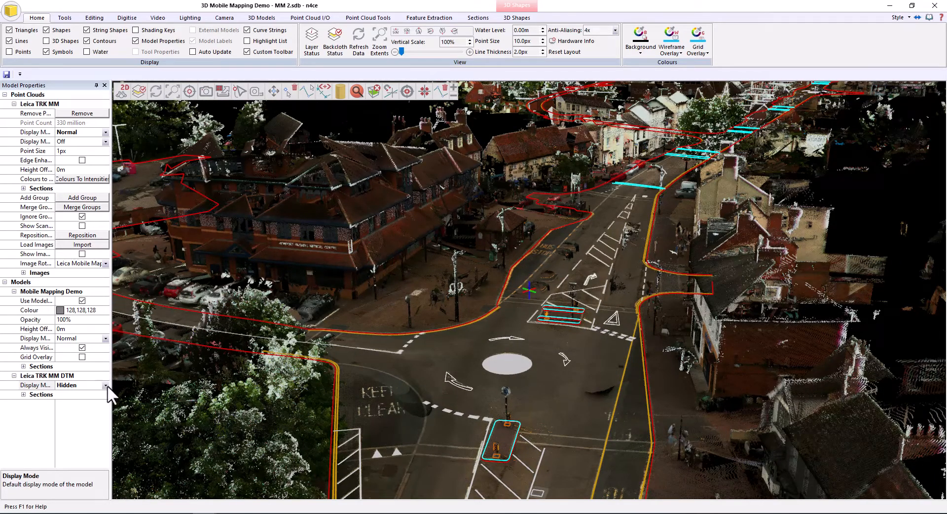
left_click(102, 384)
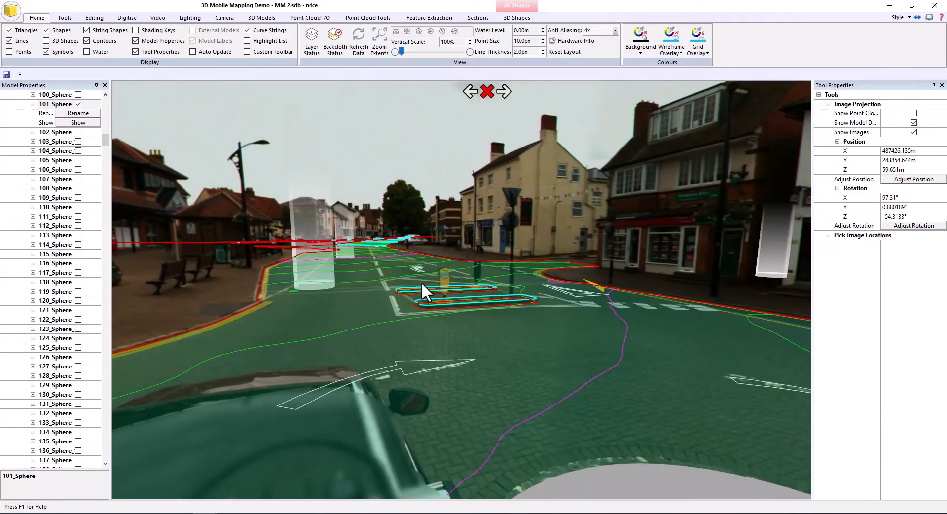
mouse_move(497, 367)
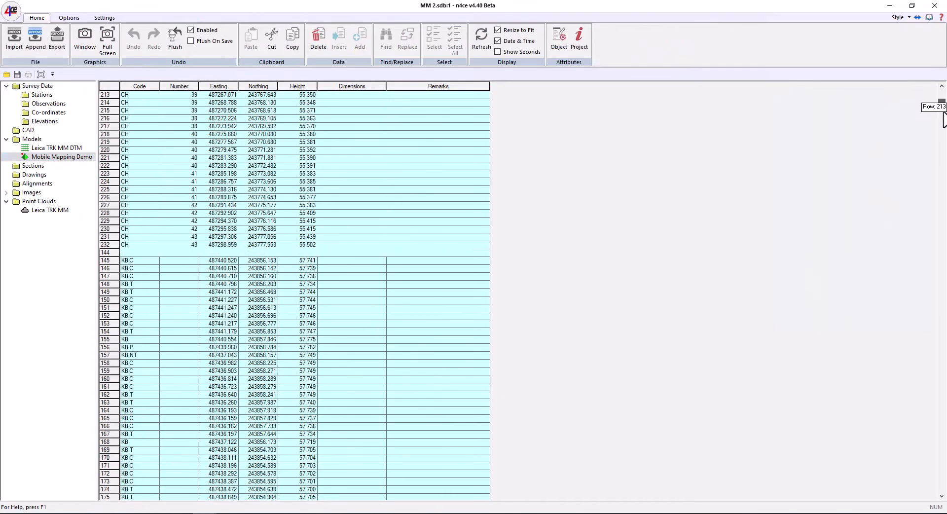
Scroll through the surveyed road point rows in the spreadsheet.
scroll("down", 3)
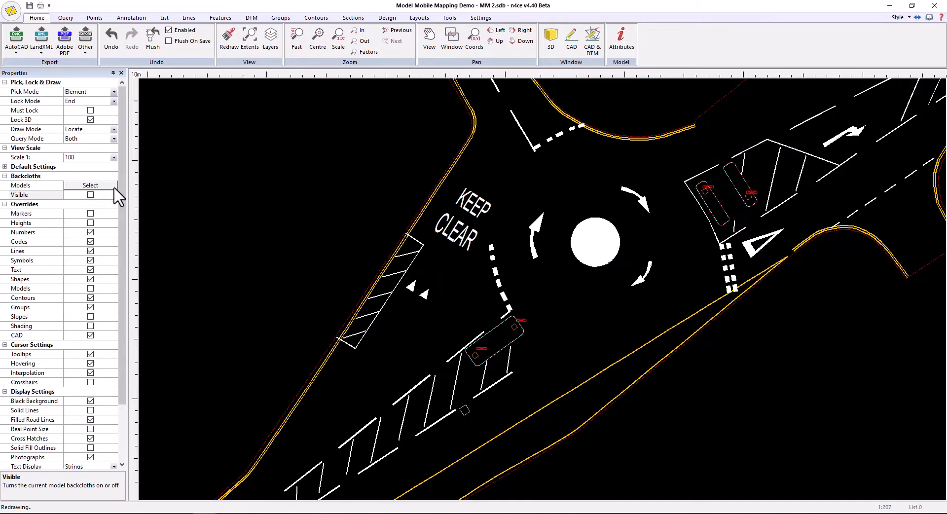
Make the point cloud backcloth visible under the 2D plan, then return to the 3D window.
left_click(91, 194)
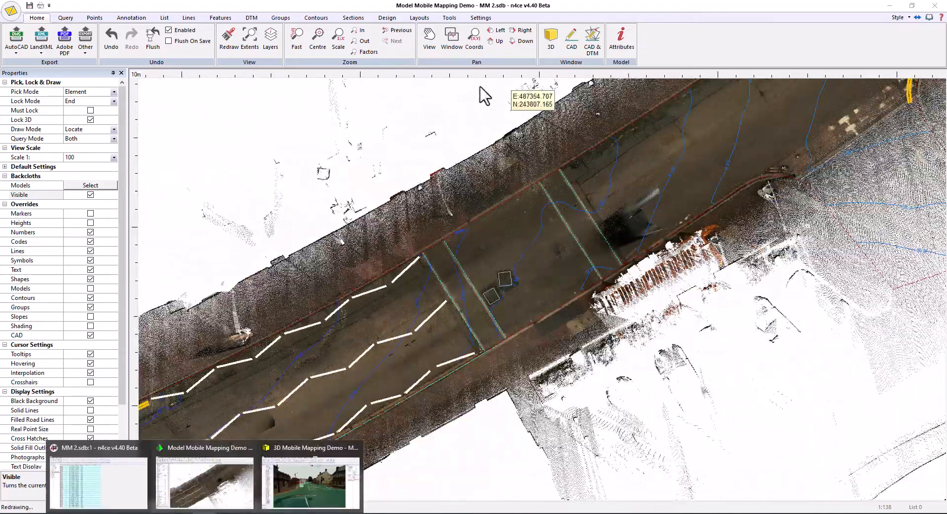
left_click(310, 448)
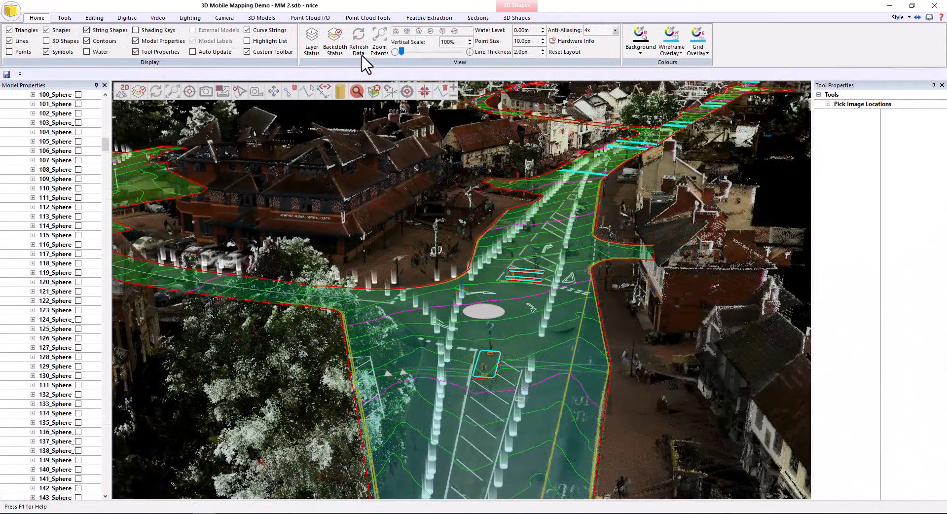
Bring up the Point Cloud Tools to list the Leica TRK MM scan groups.
left_click(368, 18)
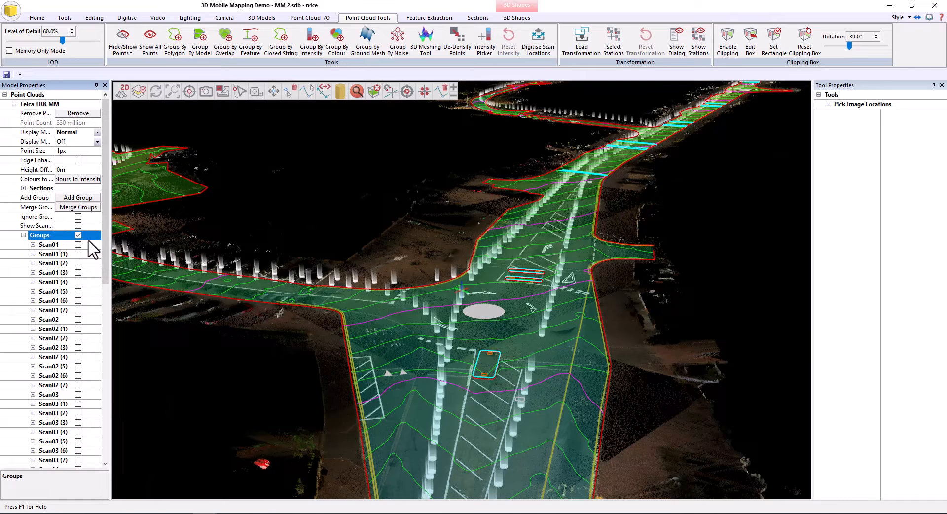
Hide all scan groups, then show only the Road Data group.
left_click(78, 234)
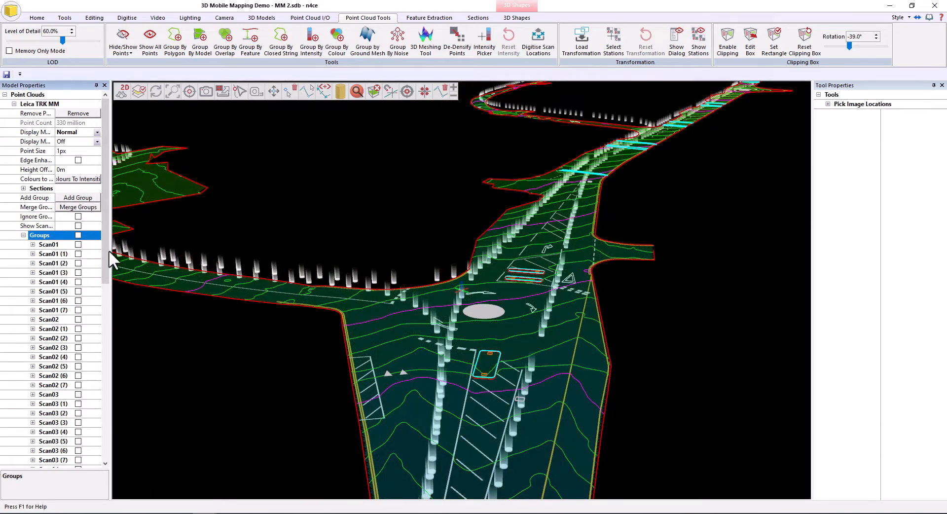
scroll("down", 3)
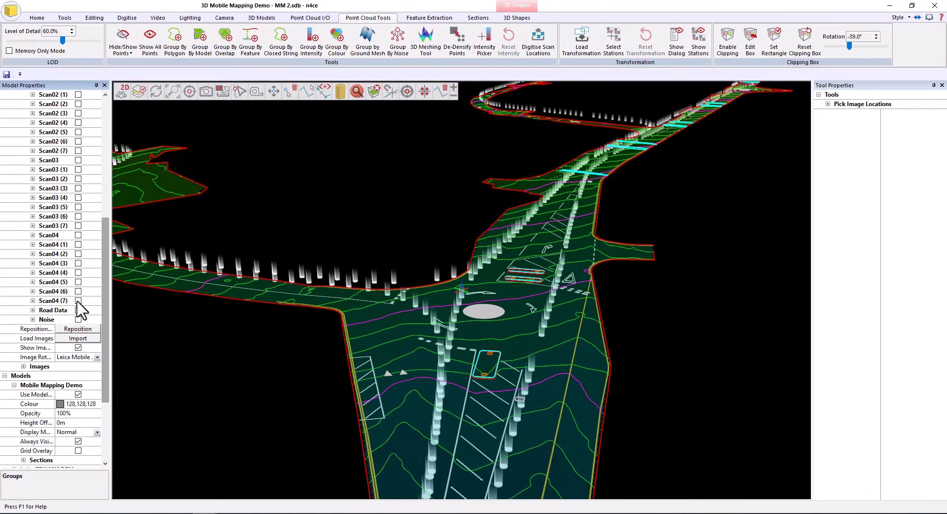
left_click(52, 310)
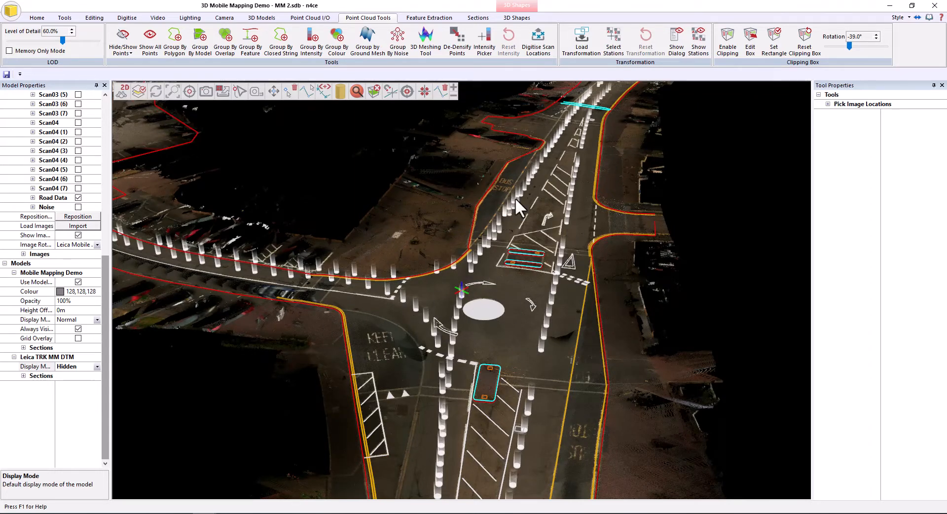
mouse_move(503, 333)
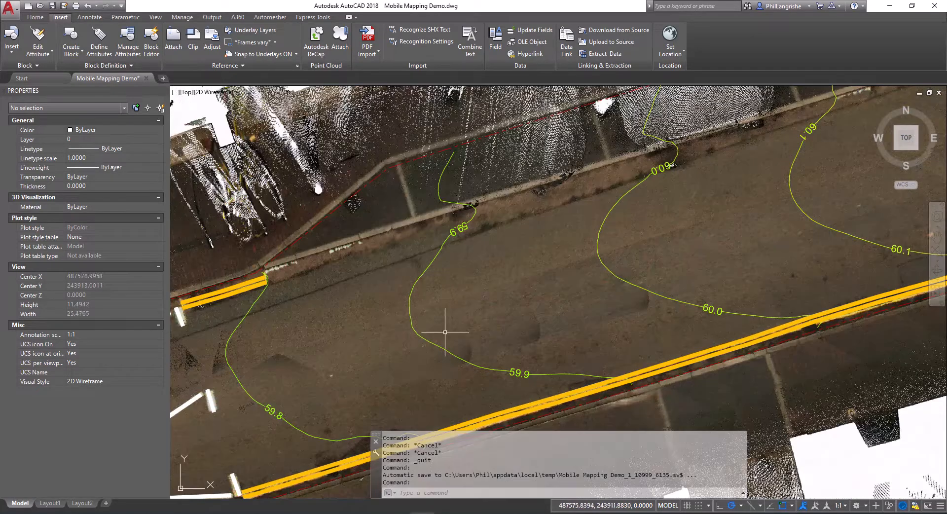
Zoom out over the point cloud, contours and road markings in AutoCAD.
scroll("down", 3)
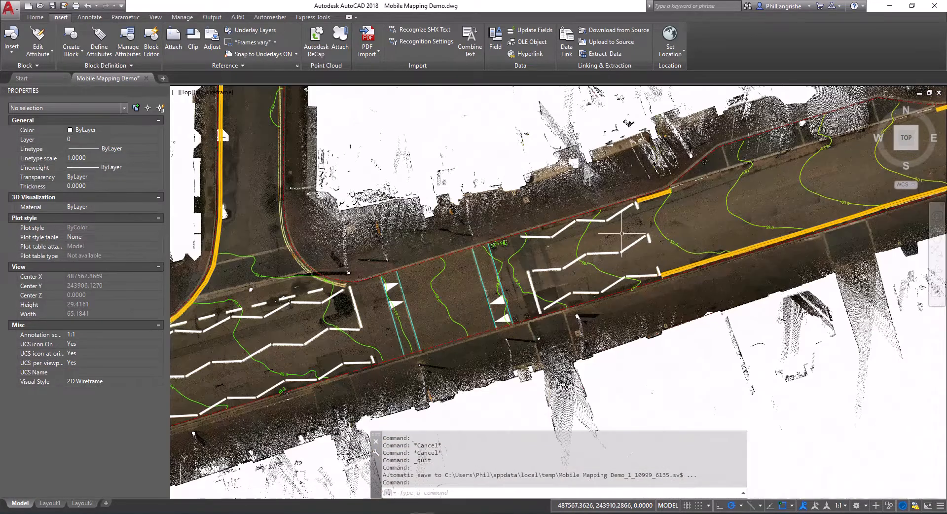
mouse_move(520, 255)
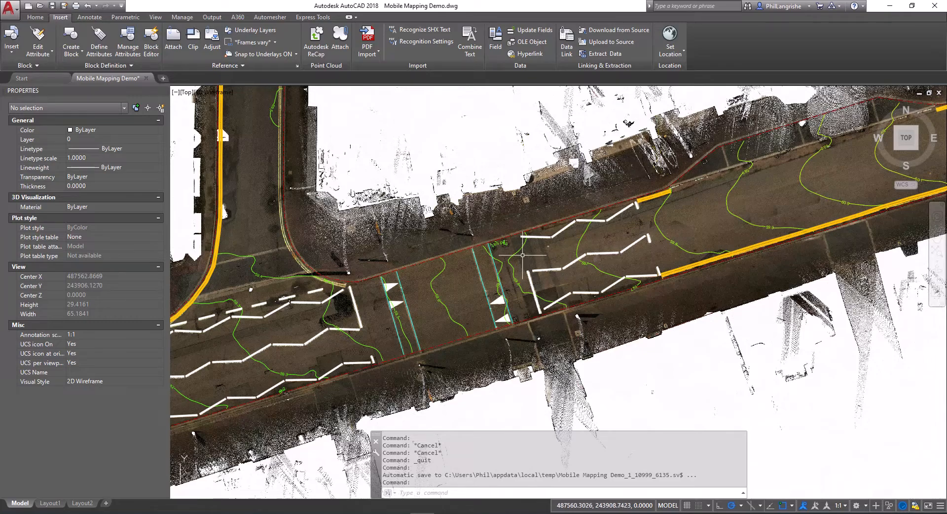